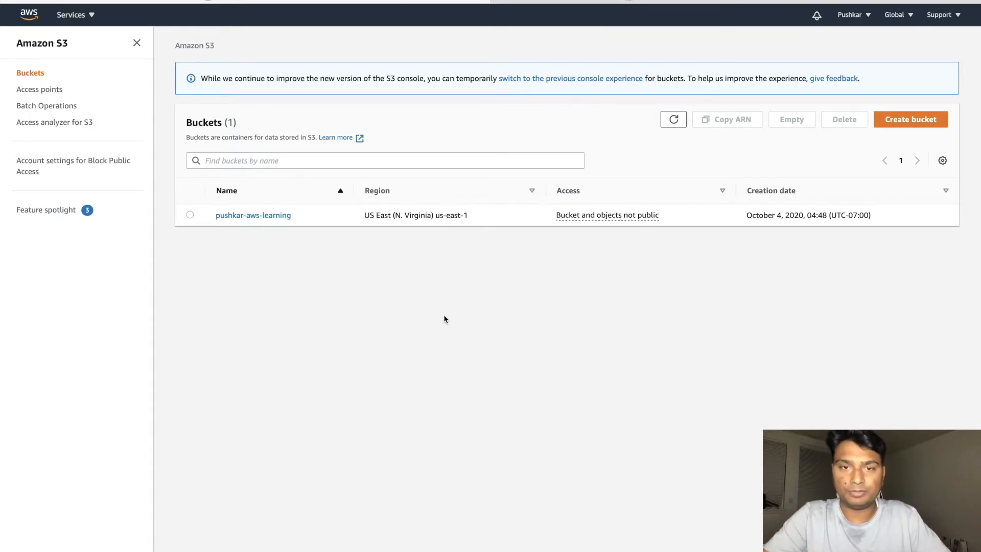
{"action": "mouse_move", "coordinate": [629, 80]}
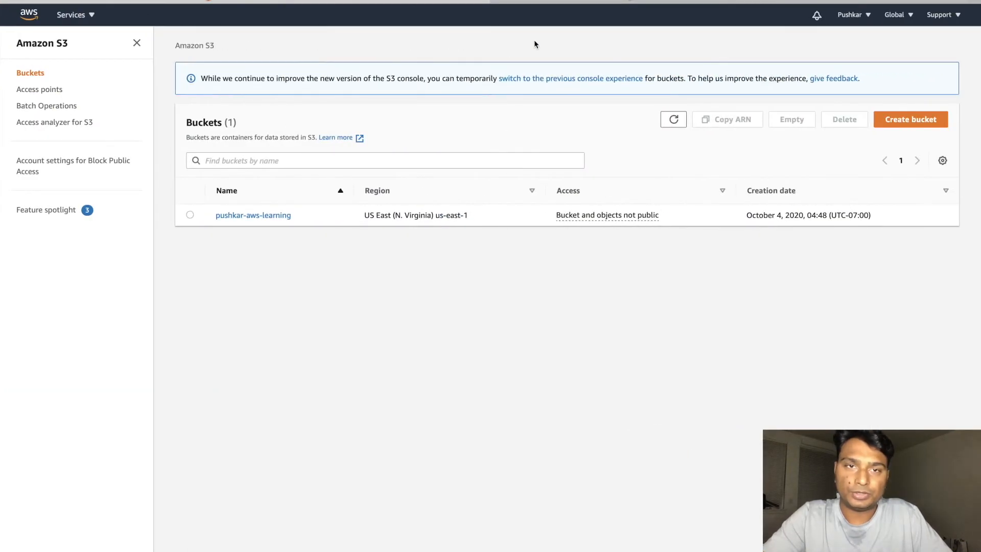
Refresh the S3 Buckets table twice to check which buckets currently exist
{"action": "left_click", "coordinate": [674, 119]}
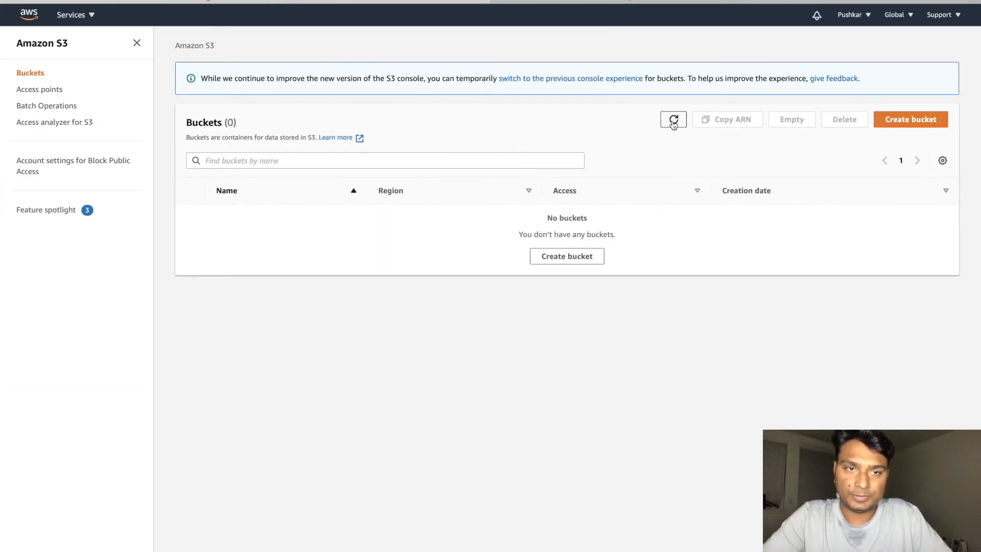
{"action": "left_click", "coordinate": [673, 119]}
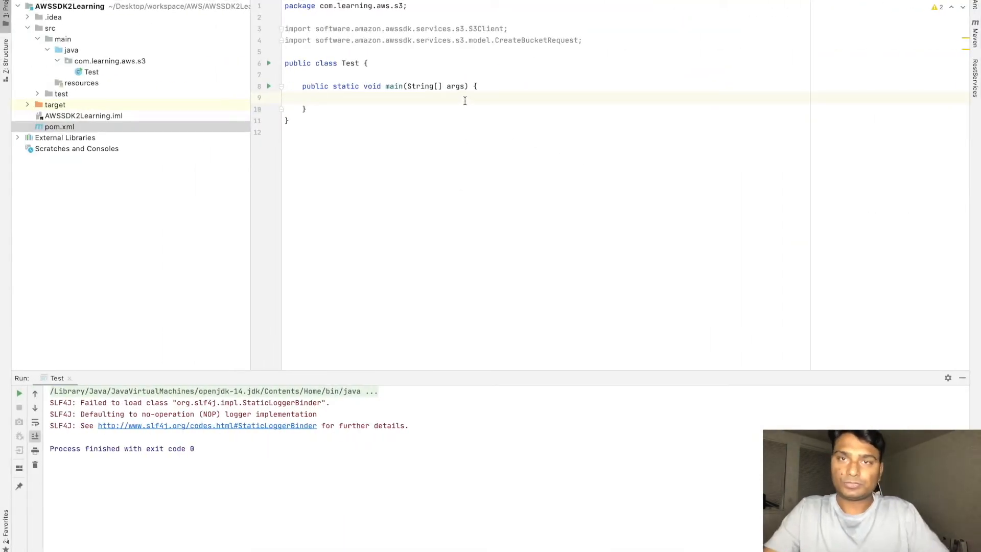
Declare S3Client s3Client = S3Client.create() inside main using autocomplete
{"action": "left_click", "coordinate": [58, 126]}
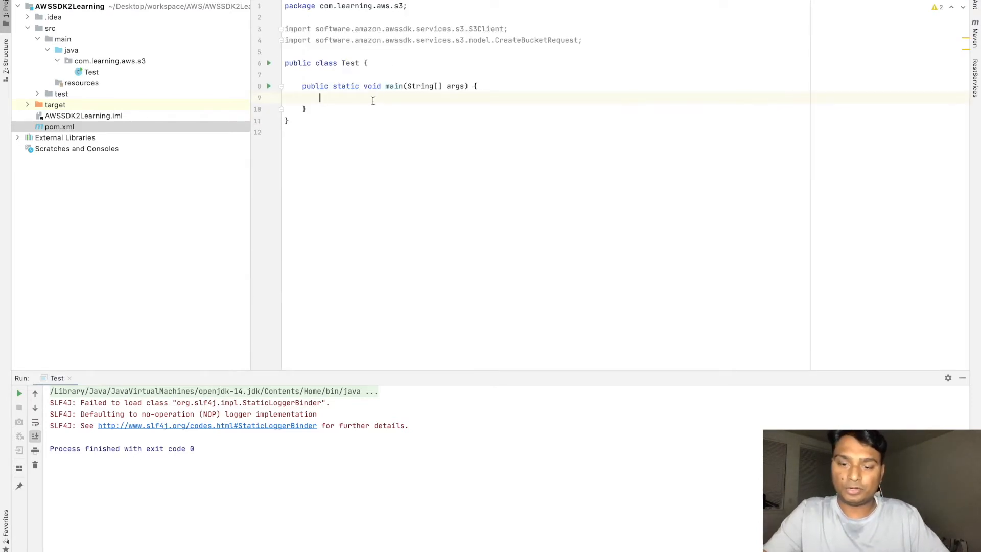
{"action": "type", "text": "S3Client"}
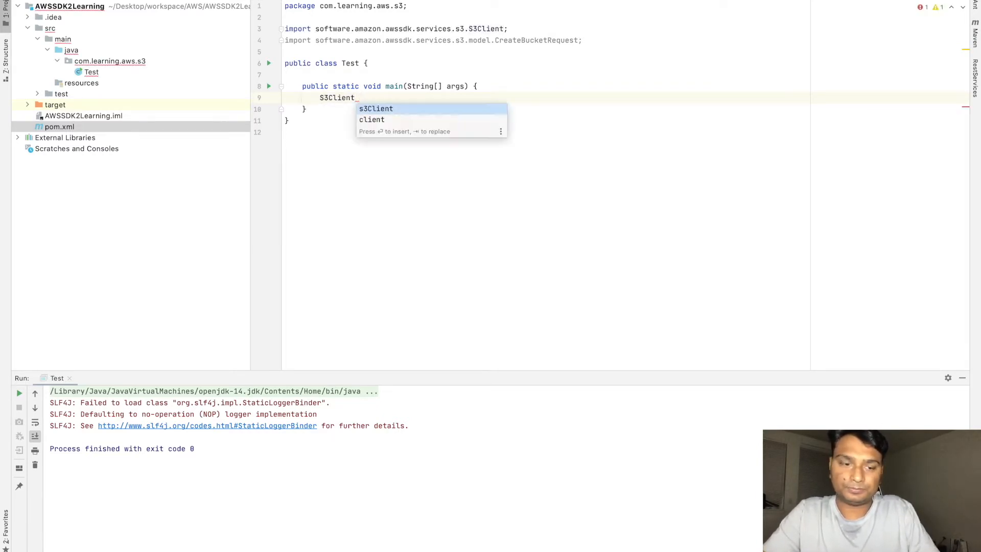
{"action": "type", "text": "s3Client = S"}
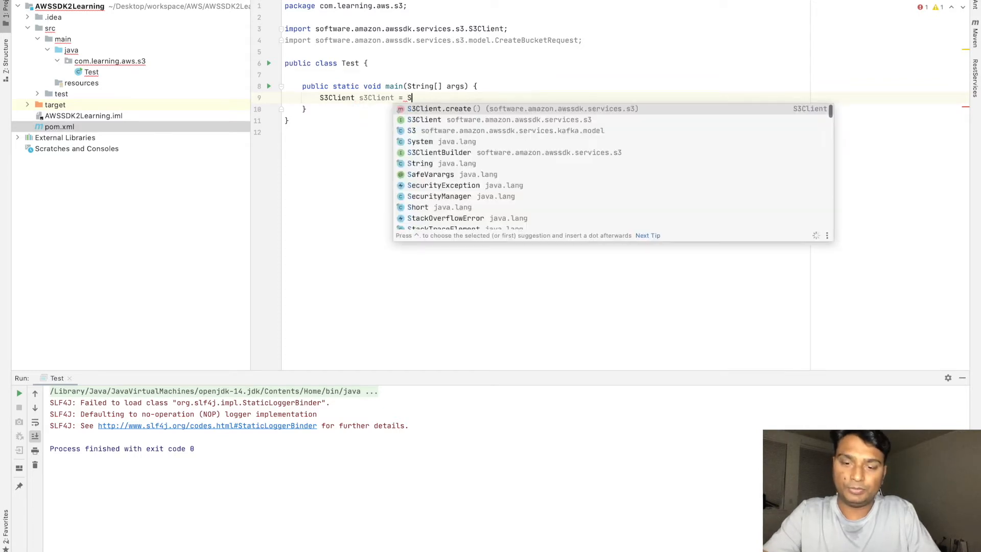
{"action": "left_click", "coordinate": [439, 109]}
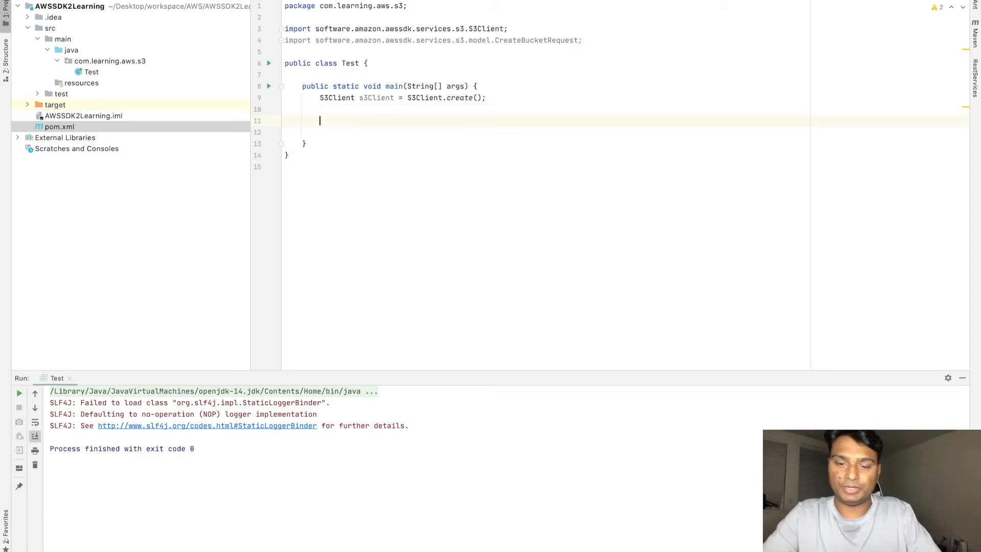
Declare createBucketRequest as a CreateBucketRequest built via CreateBucketRequest.builder()
{"action": "type", "text": "C"}
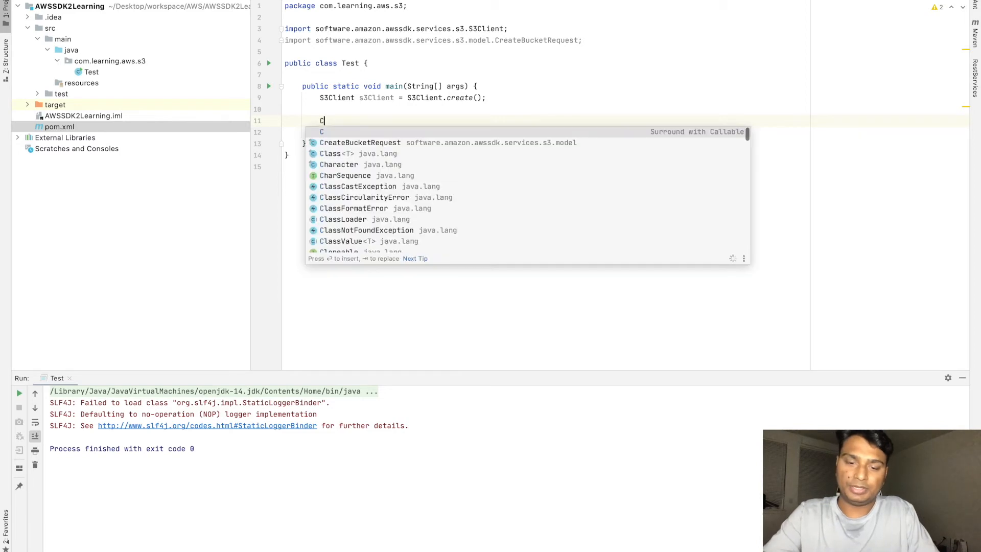
{"action": "left_click", "coordinate": [360, 142]}
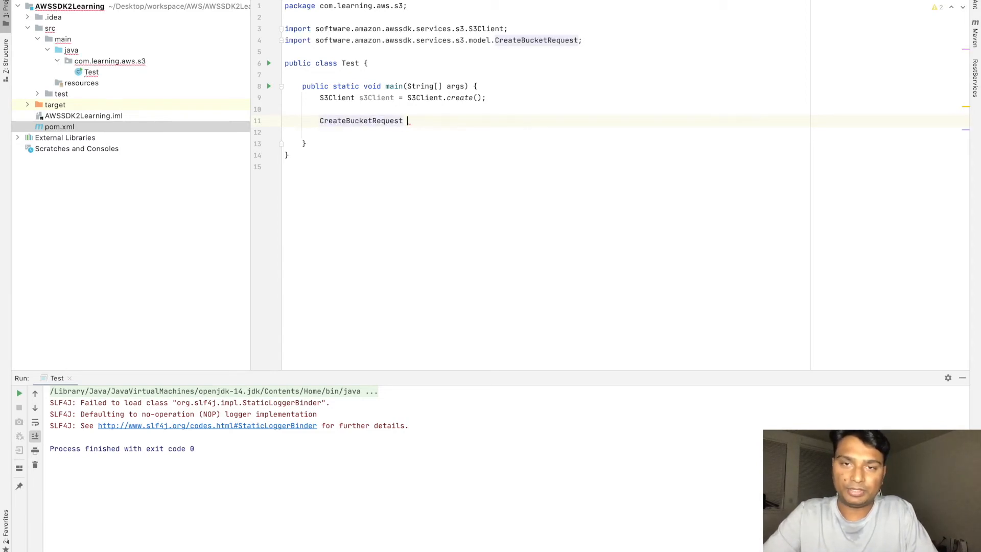
{"action": "type", "text": "createBucketRequest ="}
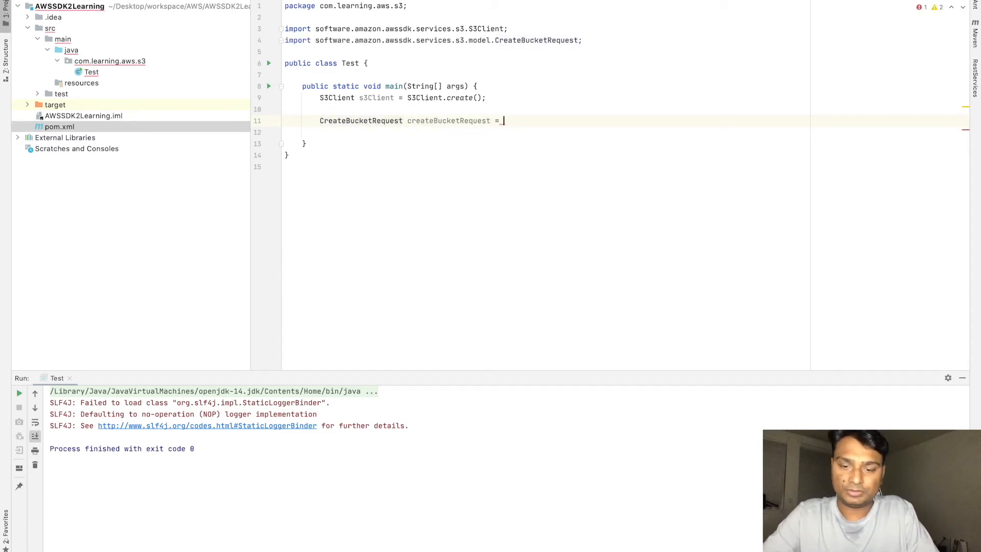
{"action": "type", "text": "CreateBucketRequest.builder("}
{"action": "type", "text": ".build();"}
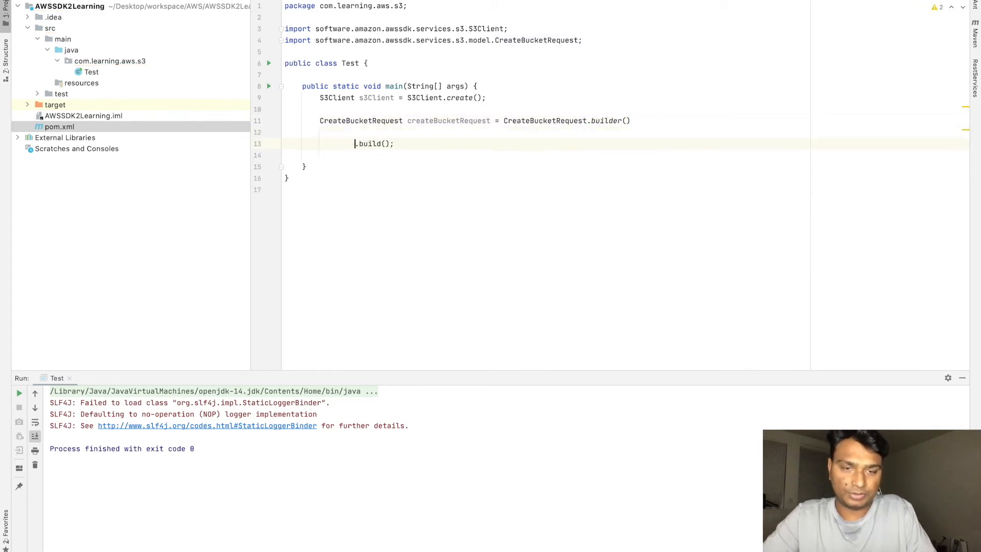
Set the request's bucket name to "pushkar-test-youtube-bucket"
{"action": "type", "text": ".bucket()"}
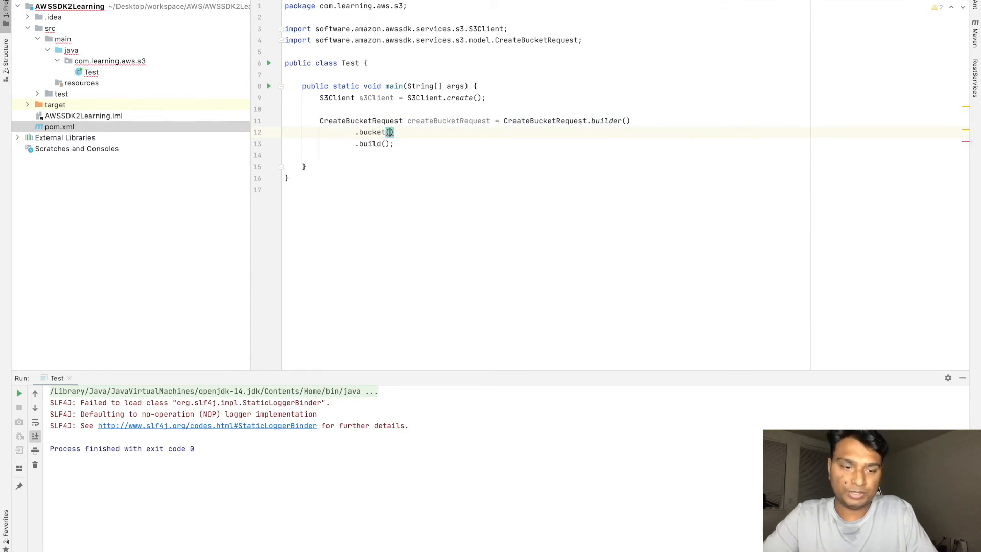
{"action": "type", "text": "\"\""}
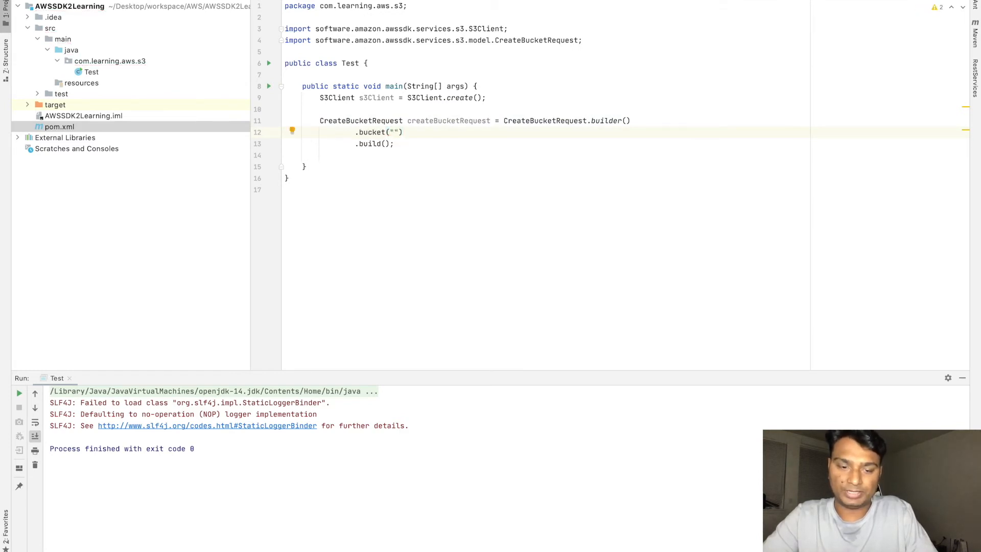
{"action": "type", "text": "pushka"}
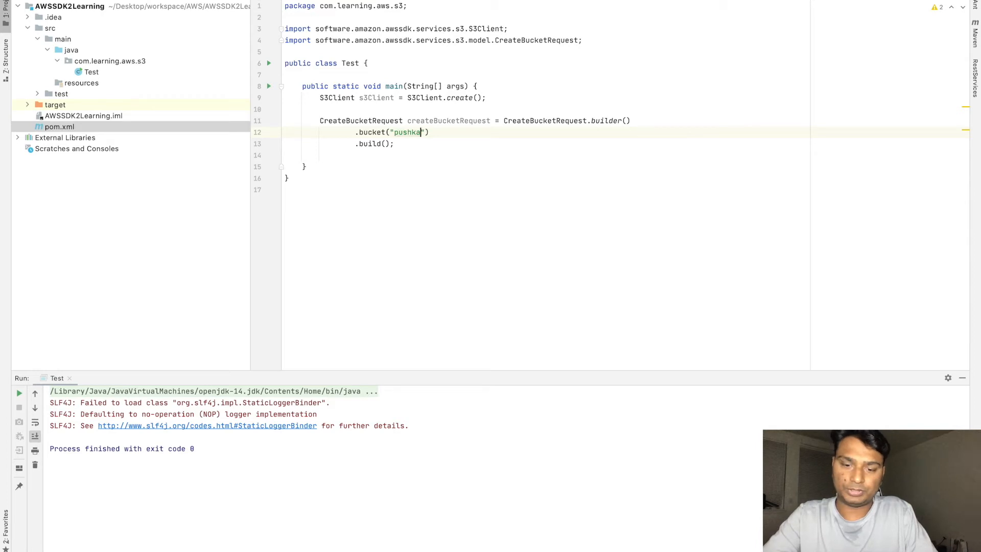
{"action": "type", "text": "r-test"}
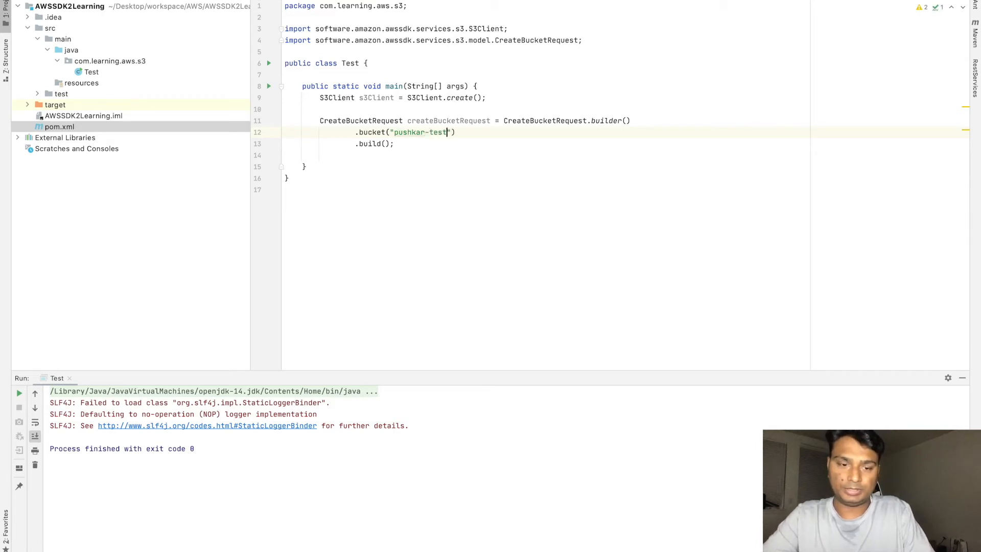
{"action": "type", "text": "-youtu"}
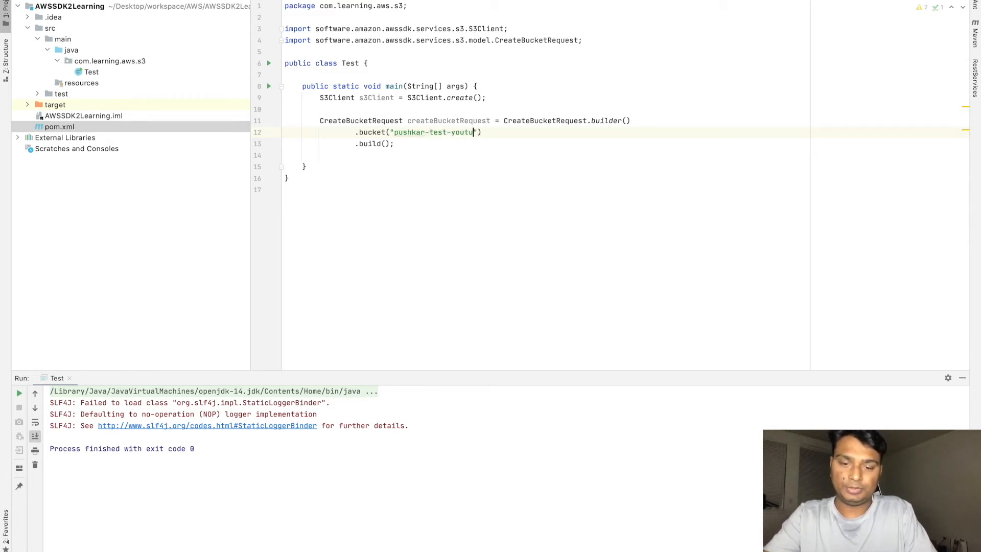
{"action": "type", "text": "be-bucket"}
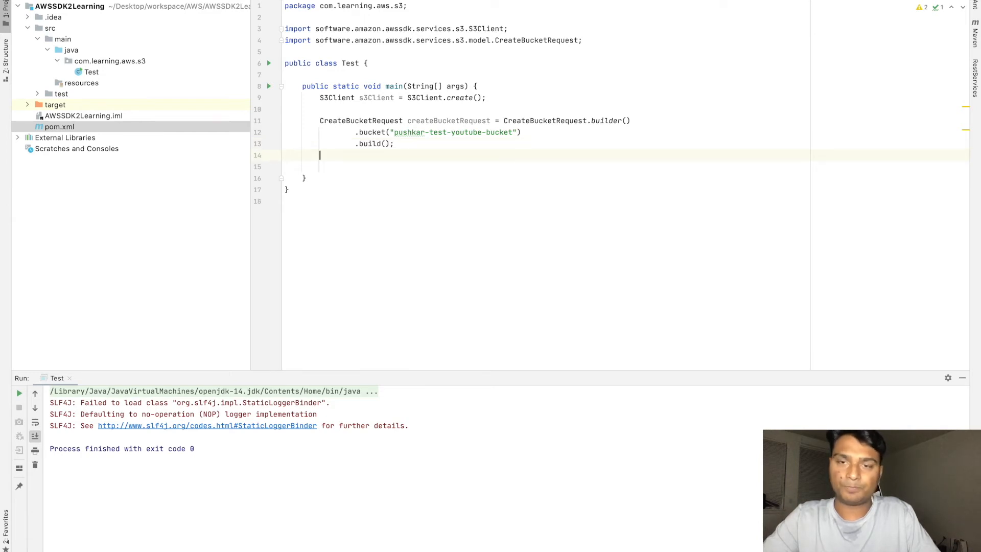
Add s3Client.createBucket(createBucketRequest) on a new line and start a try block
{"action": "key", "text": "enter"}
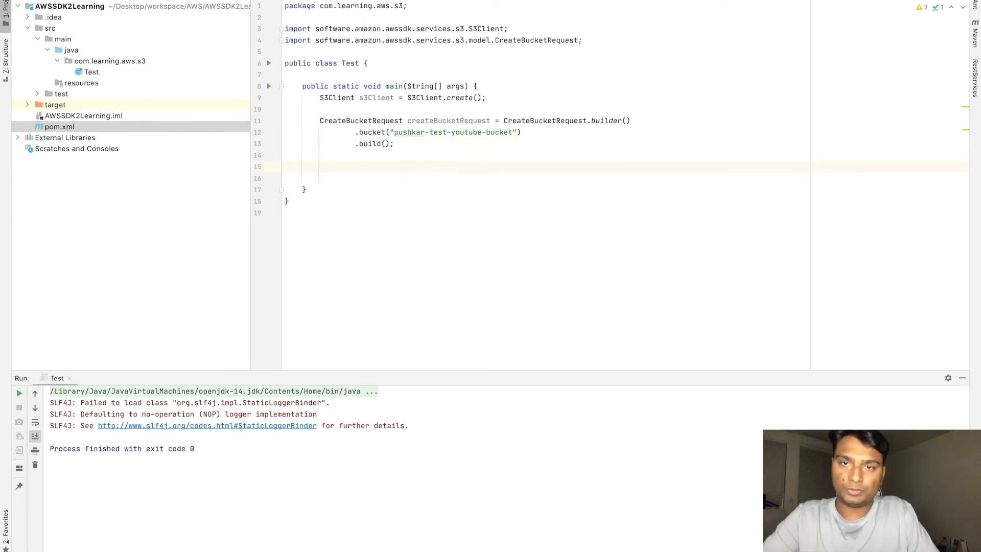
{"action": "type", "text": "s3"}
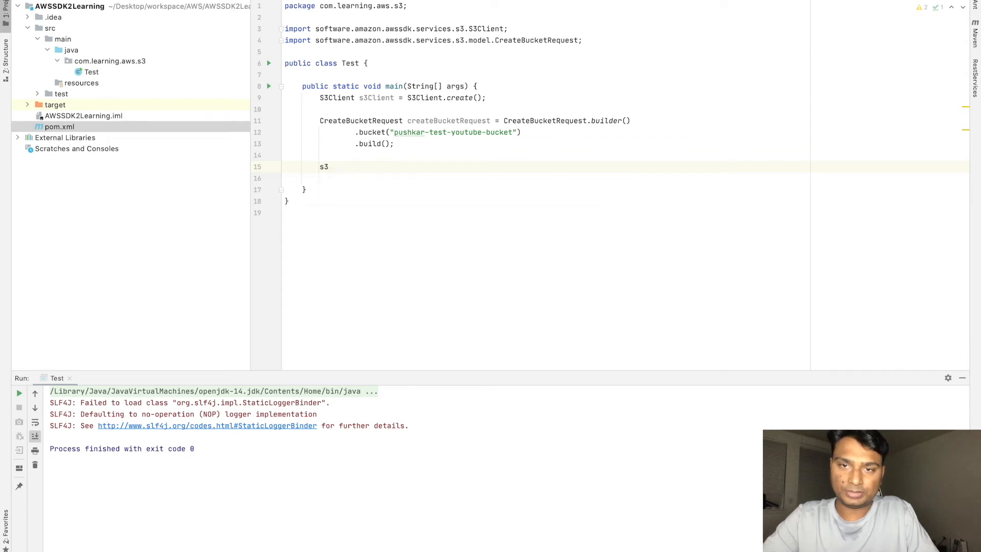
{"action": "type", "text": ".createBucket()"}
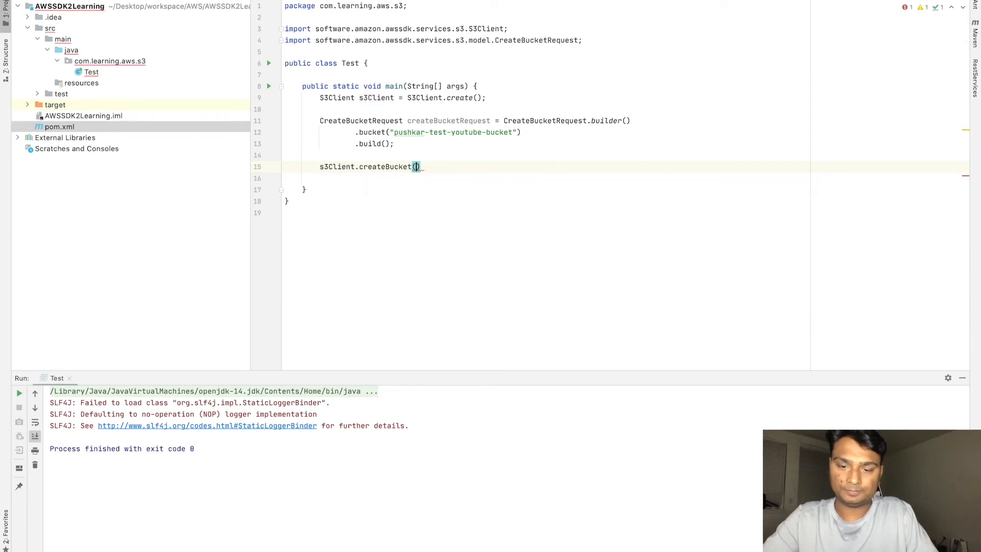
{"action": "type", "text": "createBucketRequest"}
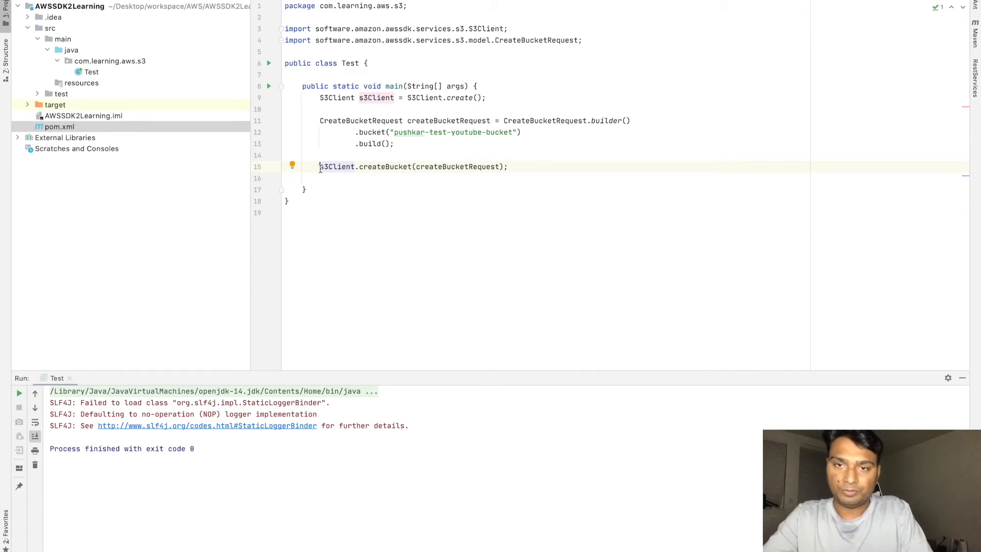
{"action": "type", "text": "t"}
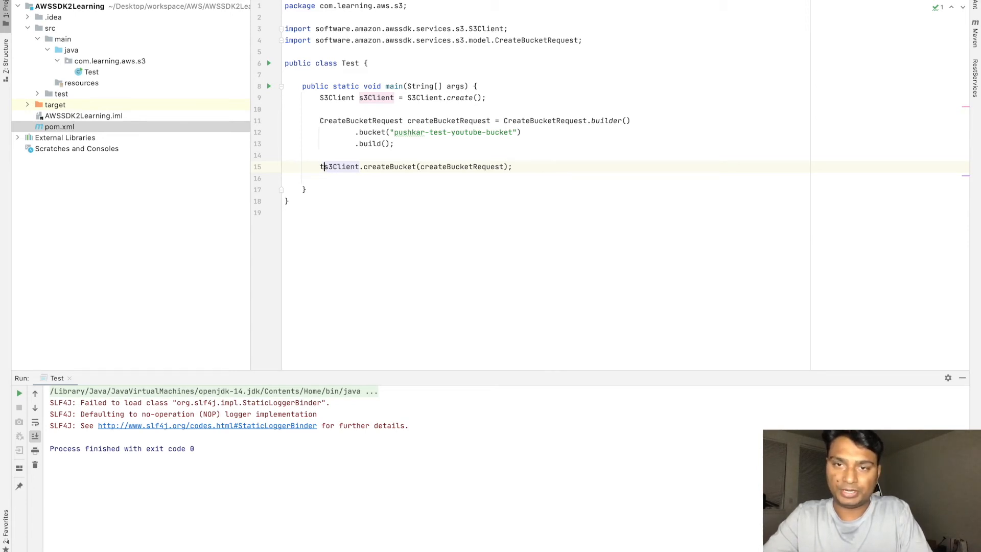
{"action": "type", "text": "try{"}
{"action": "type", "text": "}"}
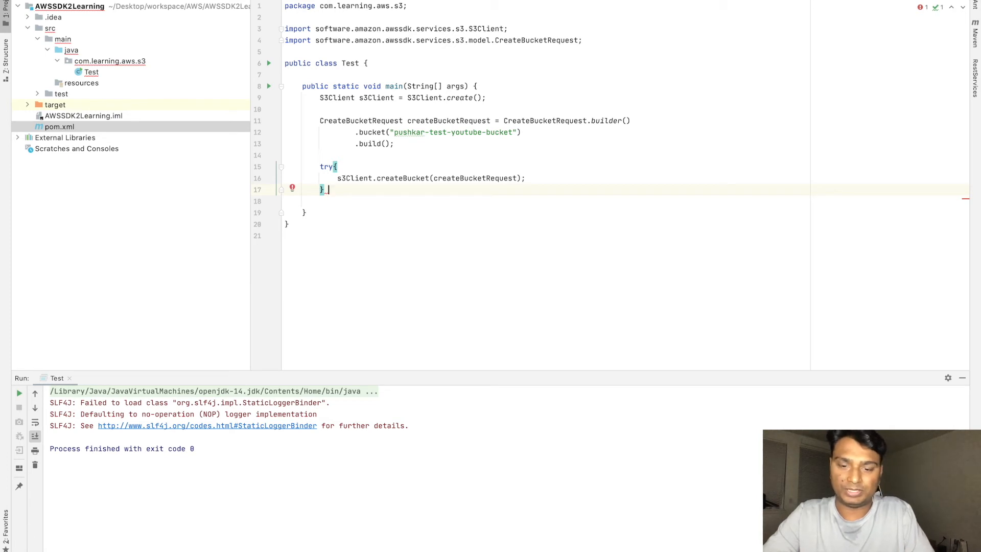
Add catch (Exception exception) printing exception.getMessage() with System.out.println
{"action": "type", "text": "catch (Exception e"}
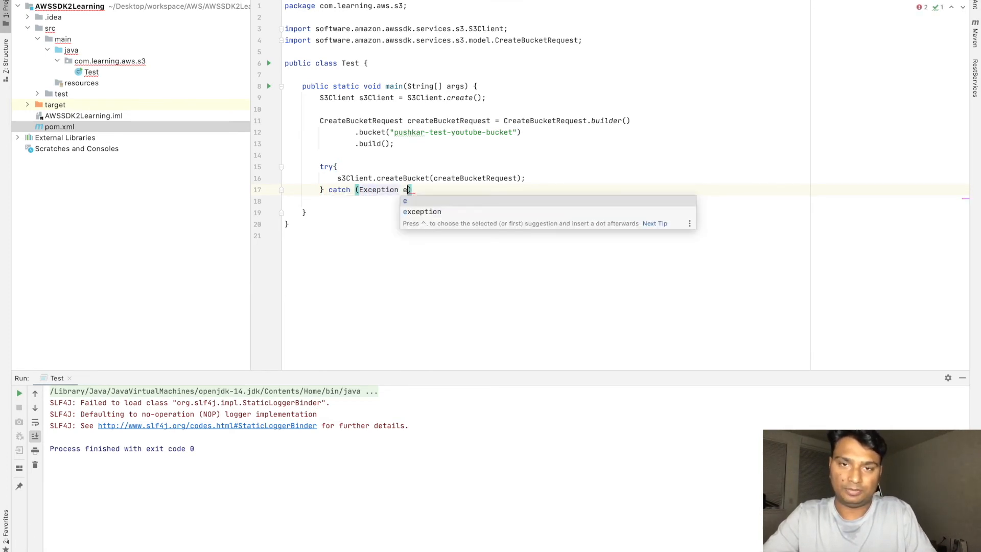
{"action": "type", "text": "xception"}
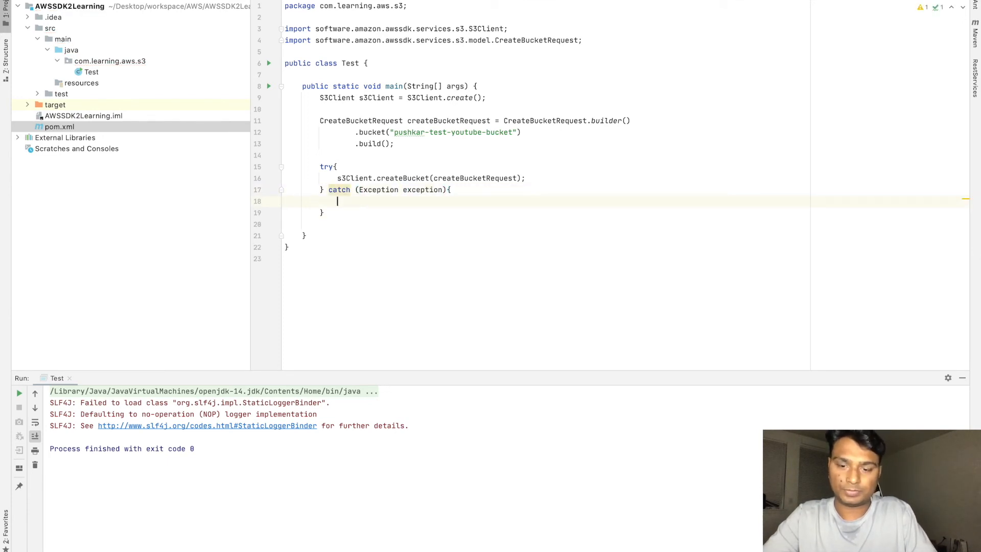
{"action": "type", "text": "System.out.println(exception);"}
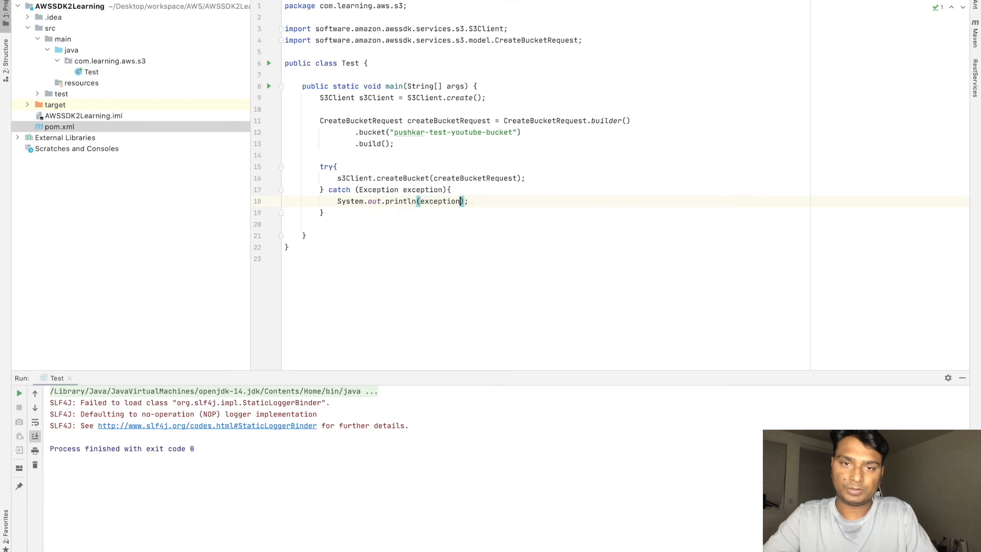
{"action": "type", "text": ".getMessage()"}
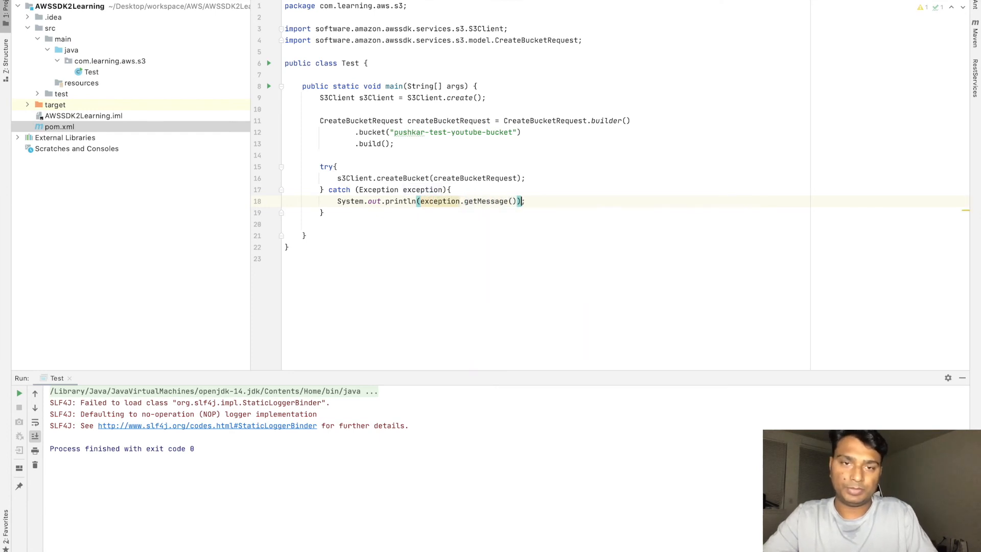
{"action": "type", "text": "Sys"}
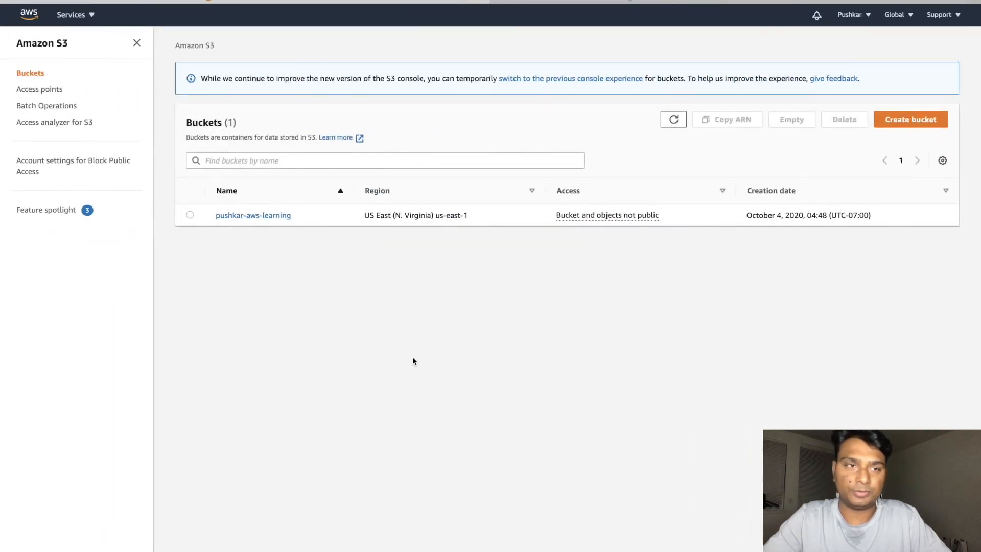
Refresh the bucket list, open pushkar-test-youtube-bucket, then return to all buckets
{"action": "left_click", "coordinate": [674, 119]}
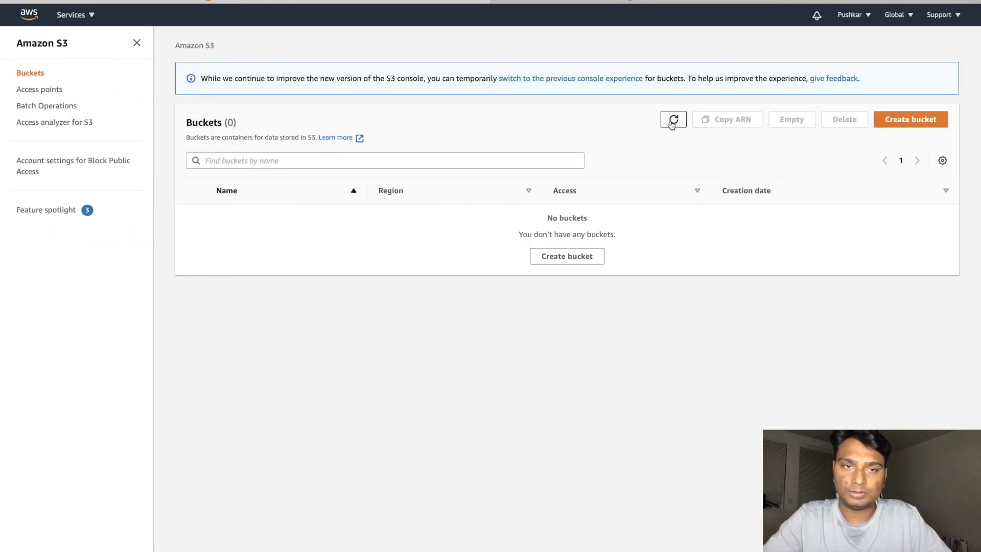
{"action": "left_click", "coordinate": [674, 120]}
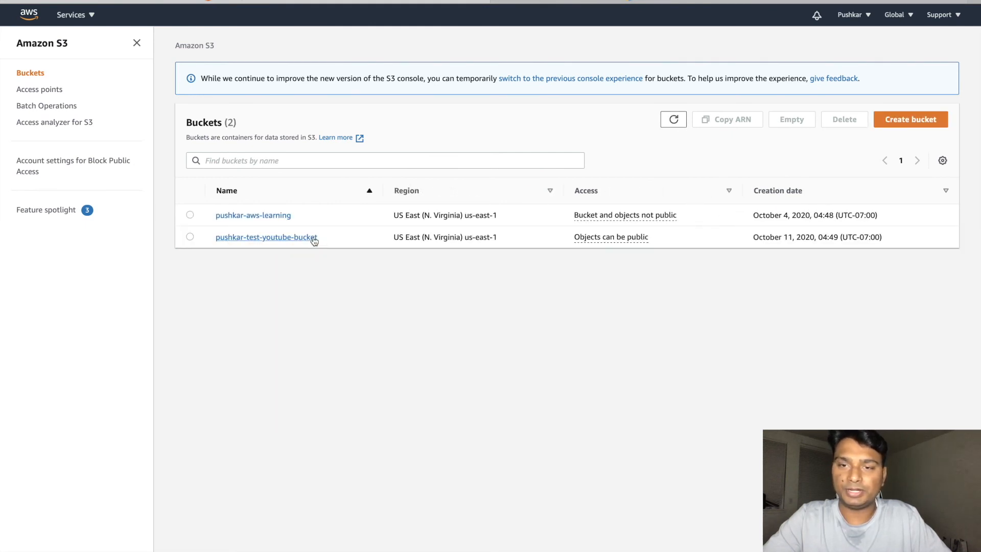
{"action": "left_click", "coordinate": [266, 237]}
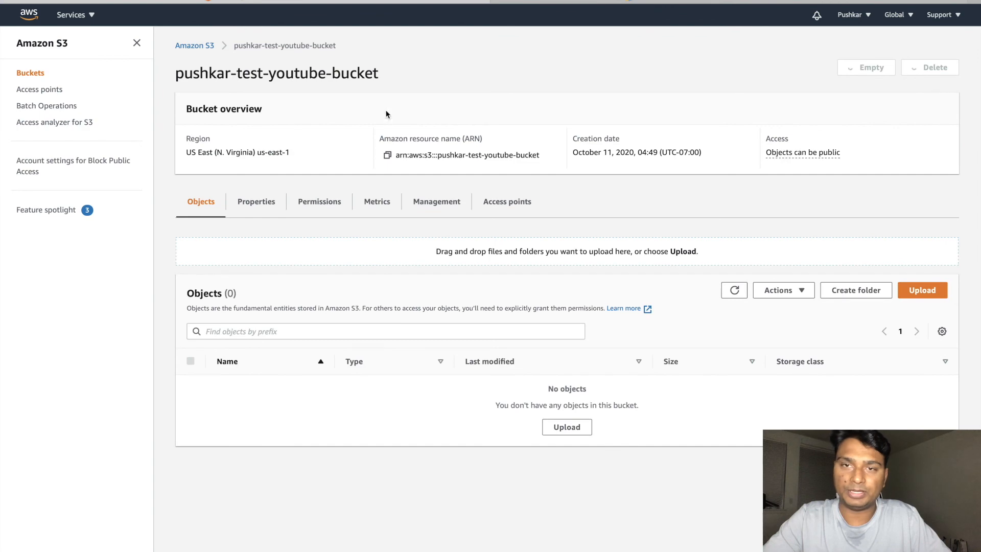
{"action": "left_click", "coordinate": [195, 45]}
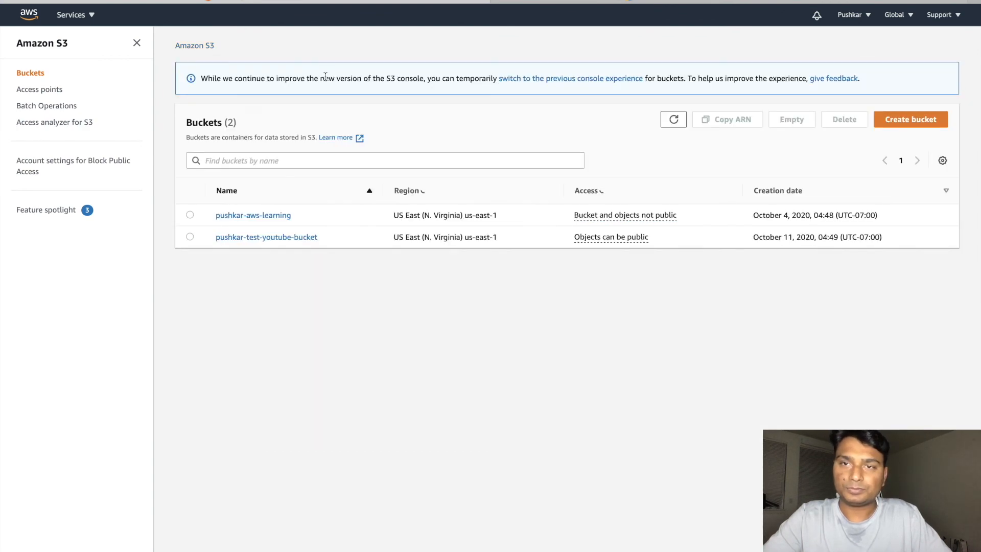